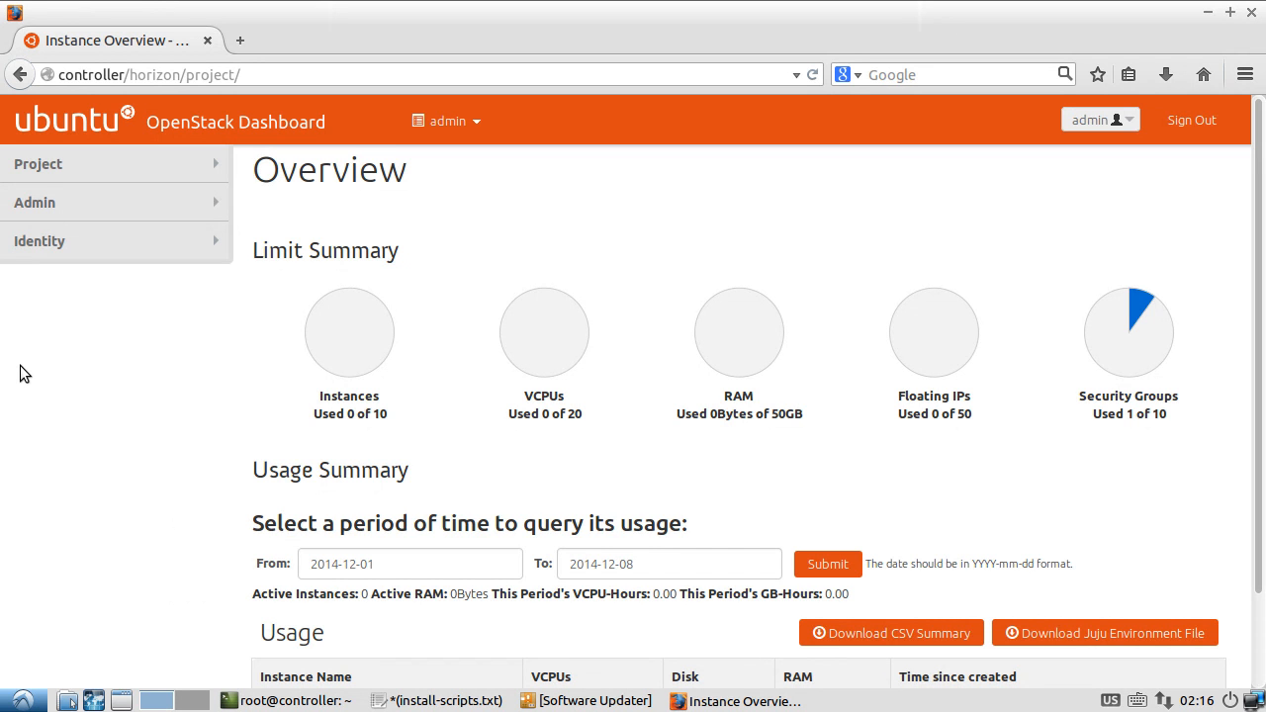
{"action": "mouse_move", "coordinate": [348, 340]}
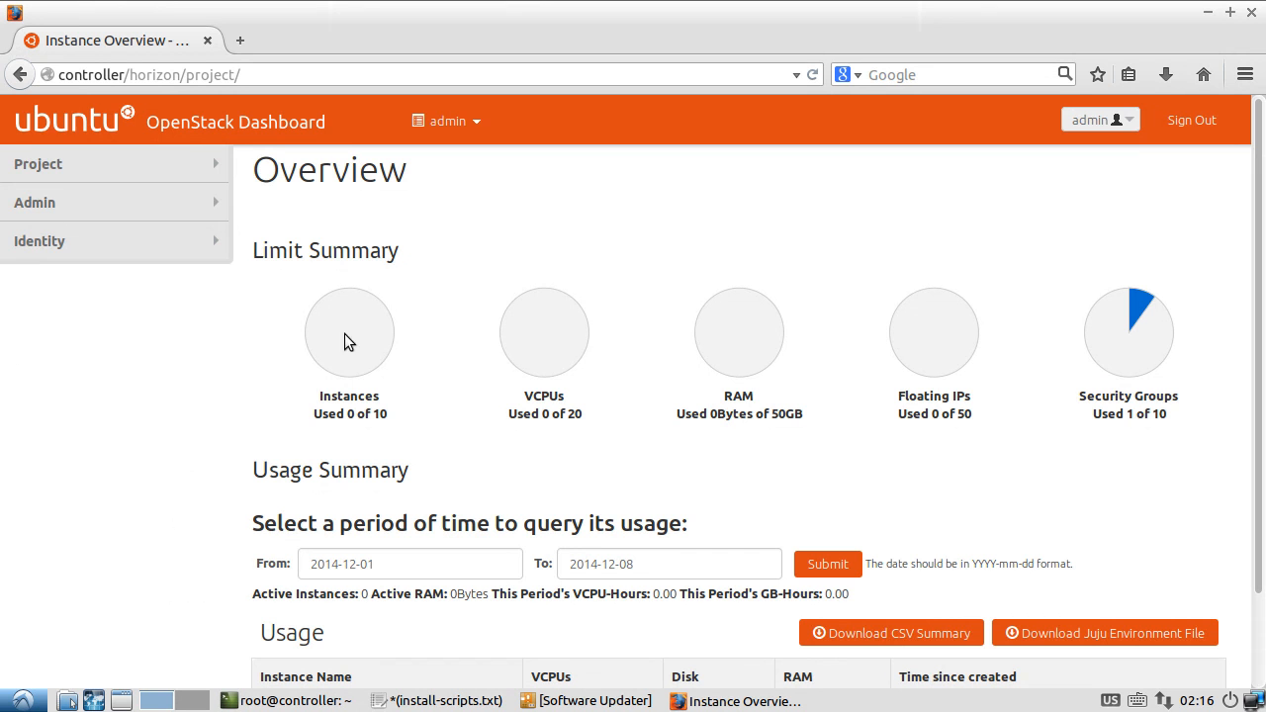
Navigate to Project > Compute > Access & Security and view the default group's rules
{"action": "left_click", "coordinate": [40, 162]}
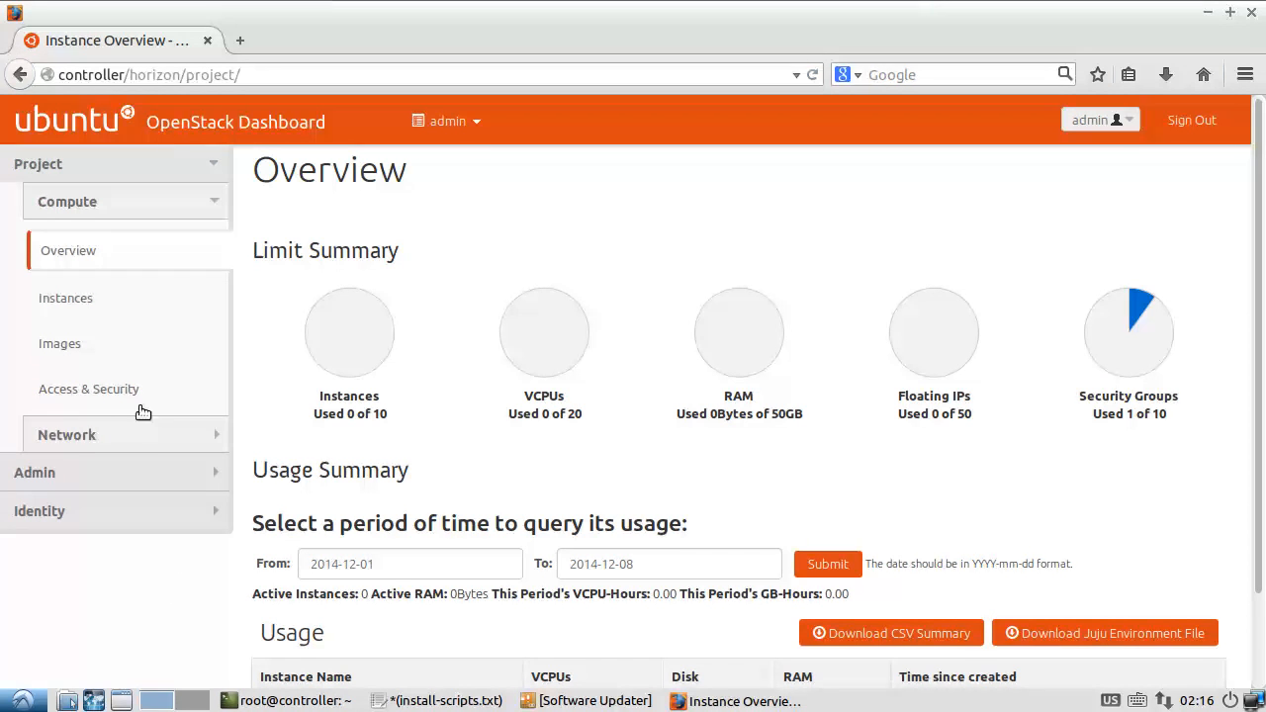
{"action": "left_click", "coordinate": [89, 388]}
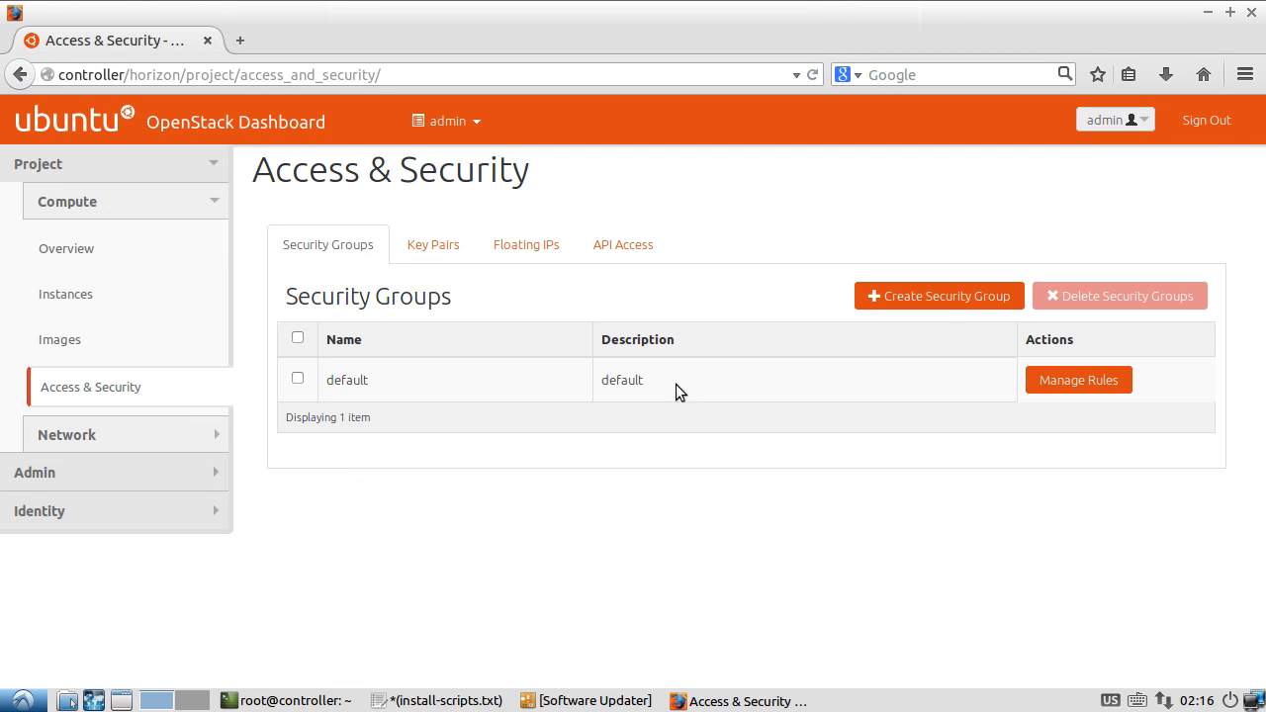
{"action": "left_click", "coordinate": [1079, 380]}
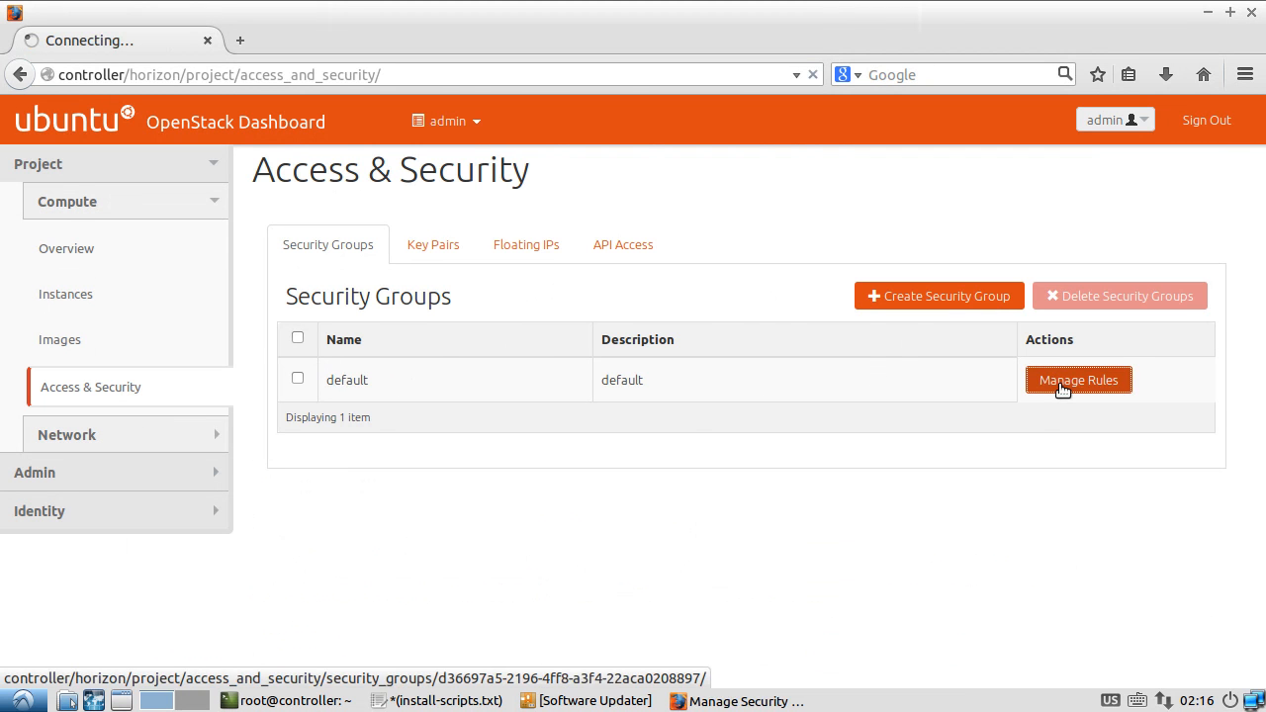
{"action": "left_click", "coordinate": [1078, 380]}
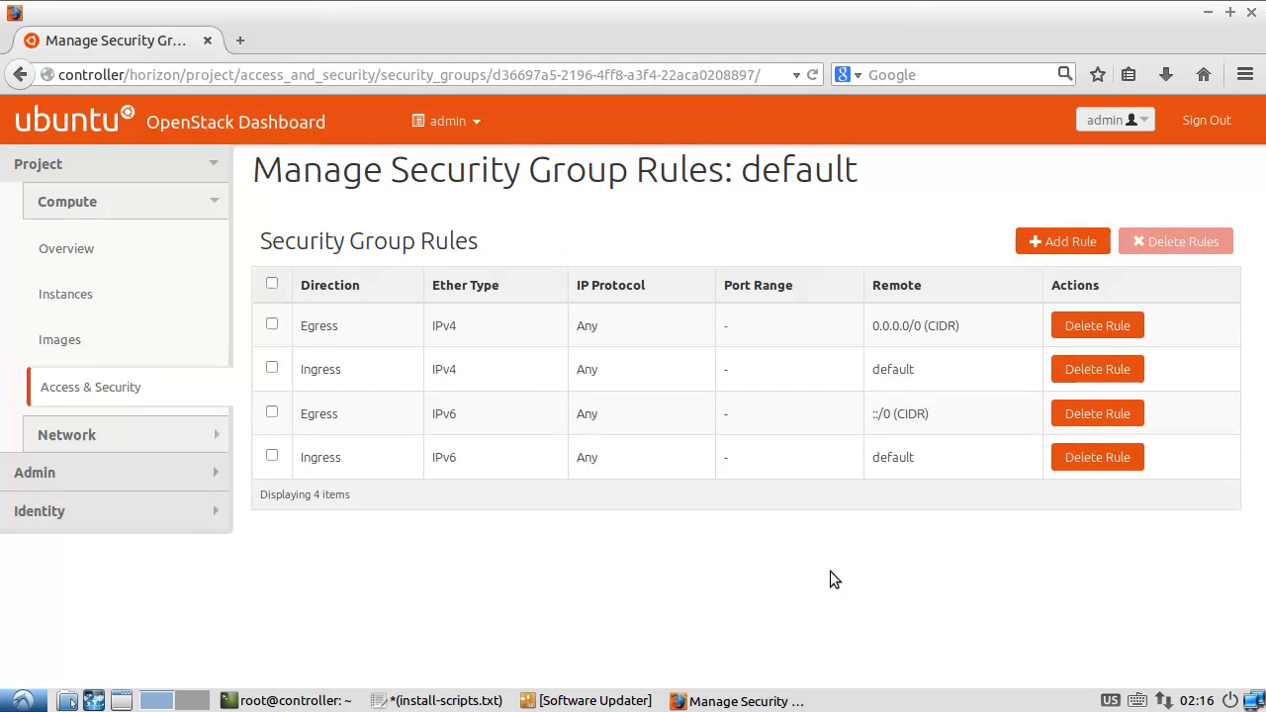
{"action": "mouse_move", "coordinate": [870, 366]}
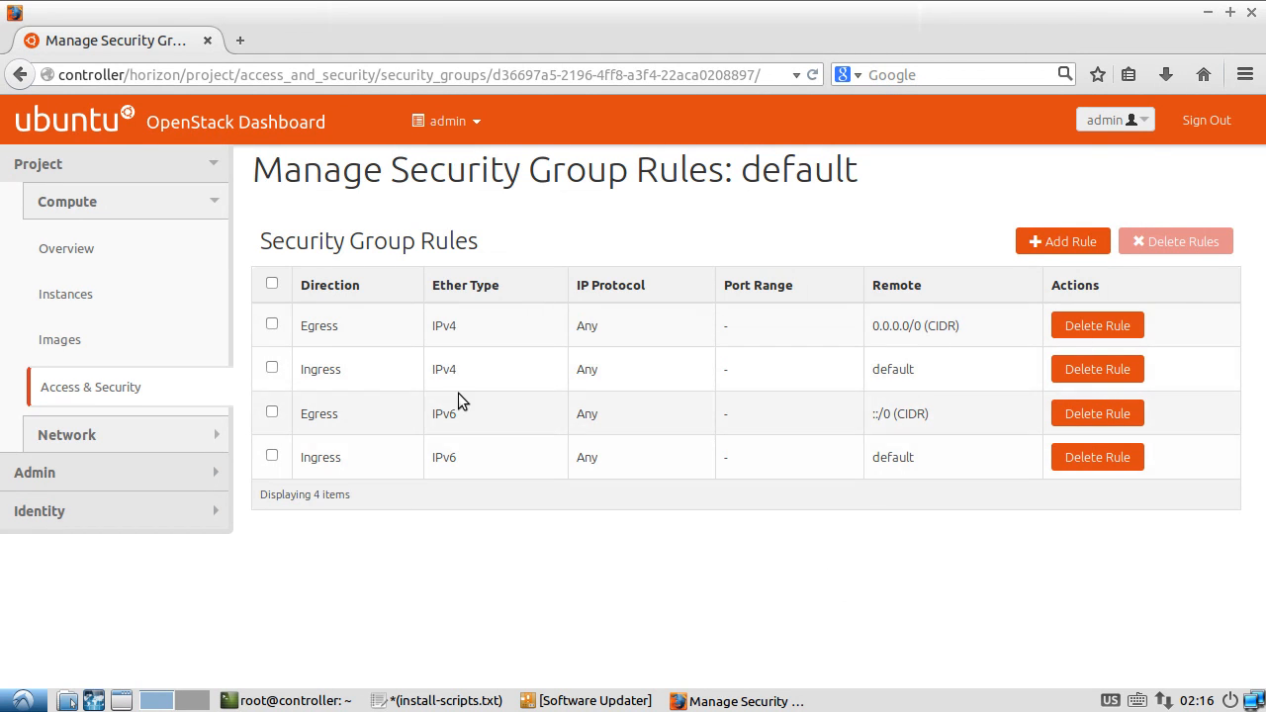
{"action": "mouse_move", "coordinate": [560, 246]}
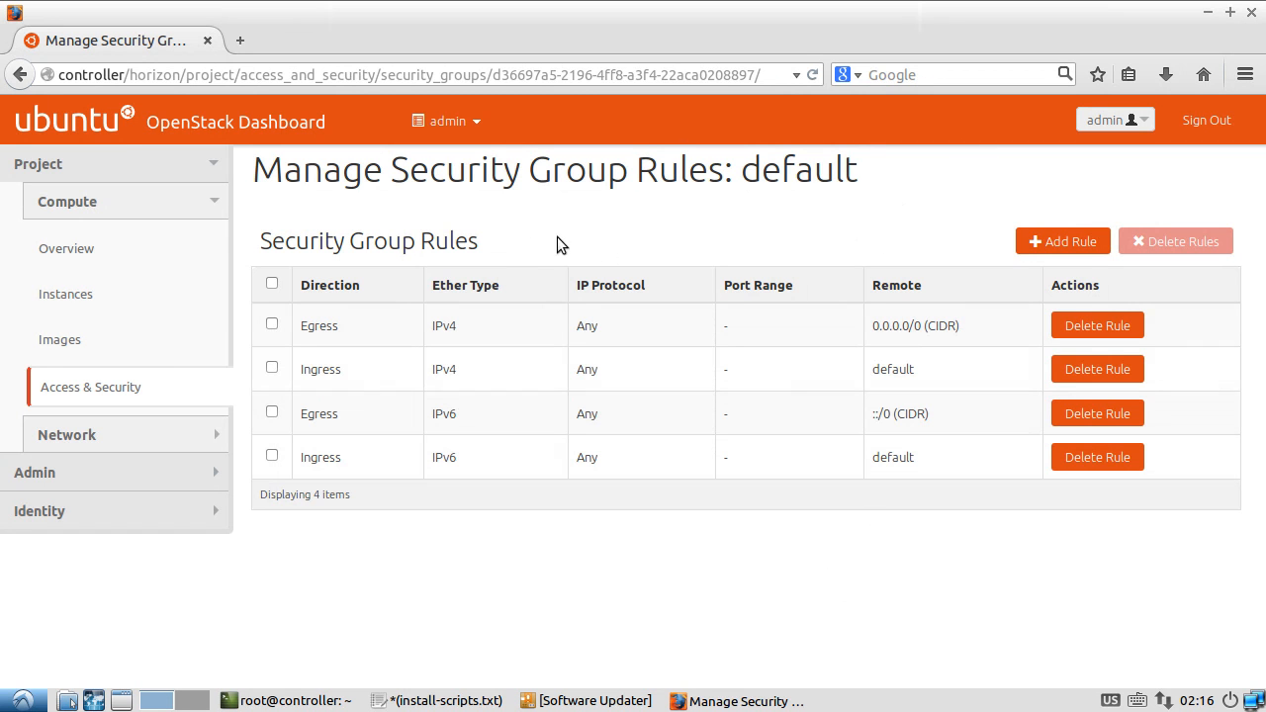
{"action": "left_click", "coordinate": [91, 386]}
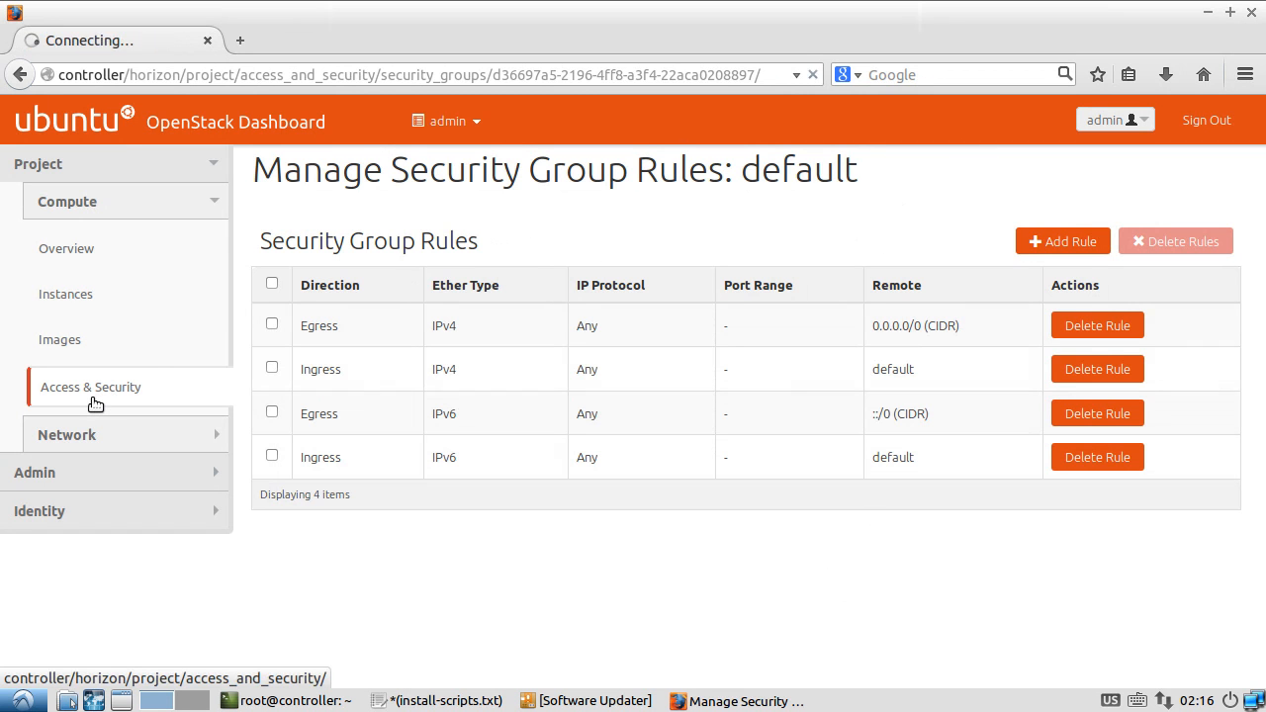
{"action": "left_click", "coordinate": [91, 386]}
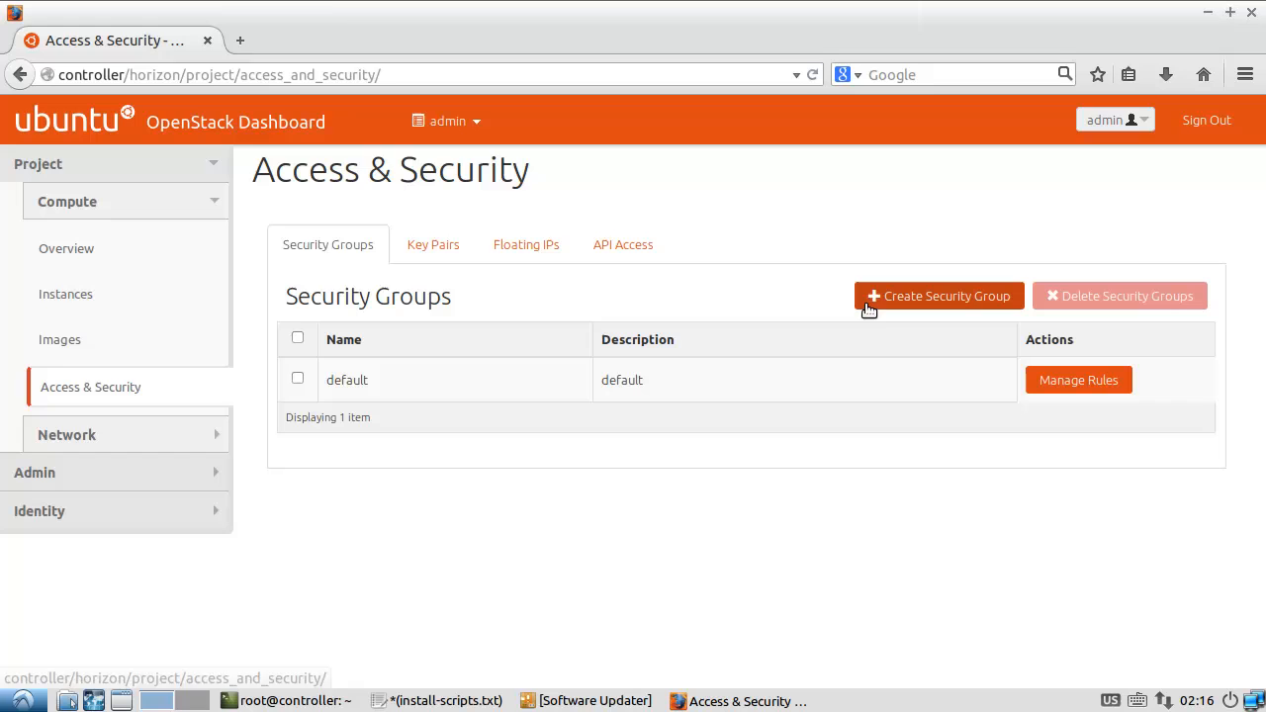
Create security group AllowRDP described 'Allows Traffic in on 3389', fixing the invalid space in the name
{"action": "left_click", "coordinate": [938, 297]}
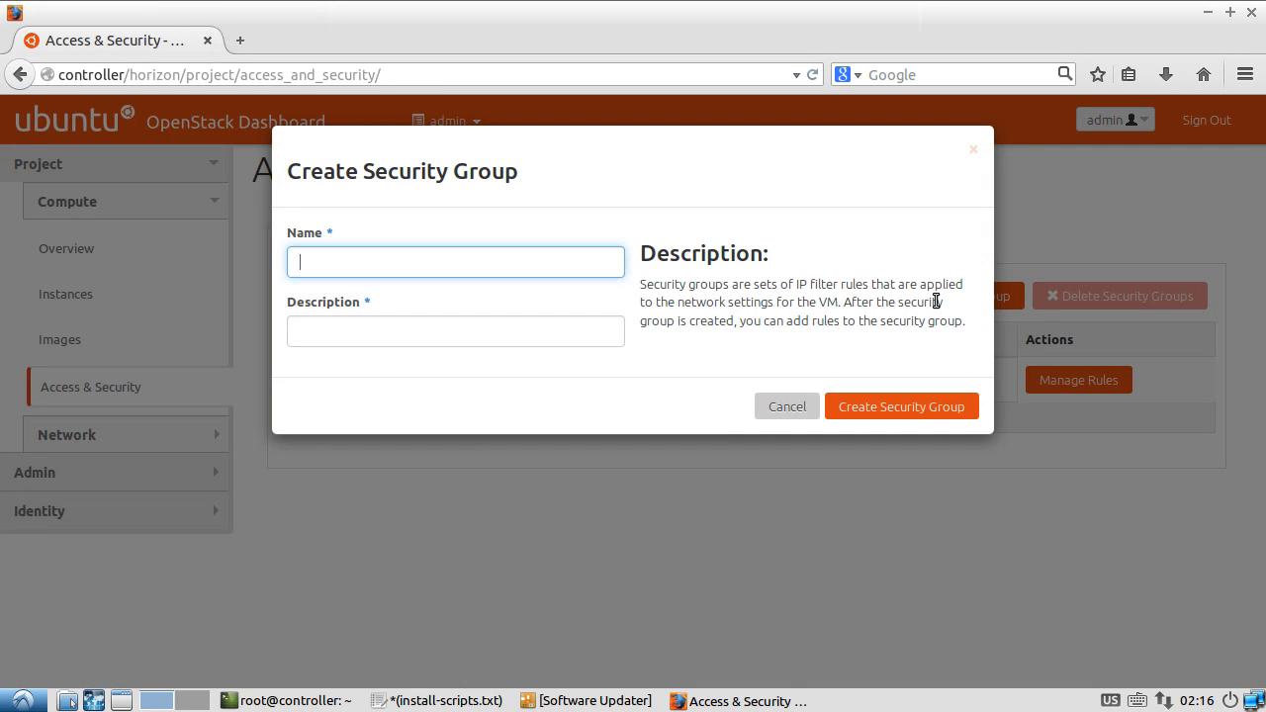
{"action": "type", "text": "Allo"}
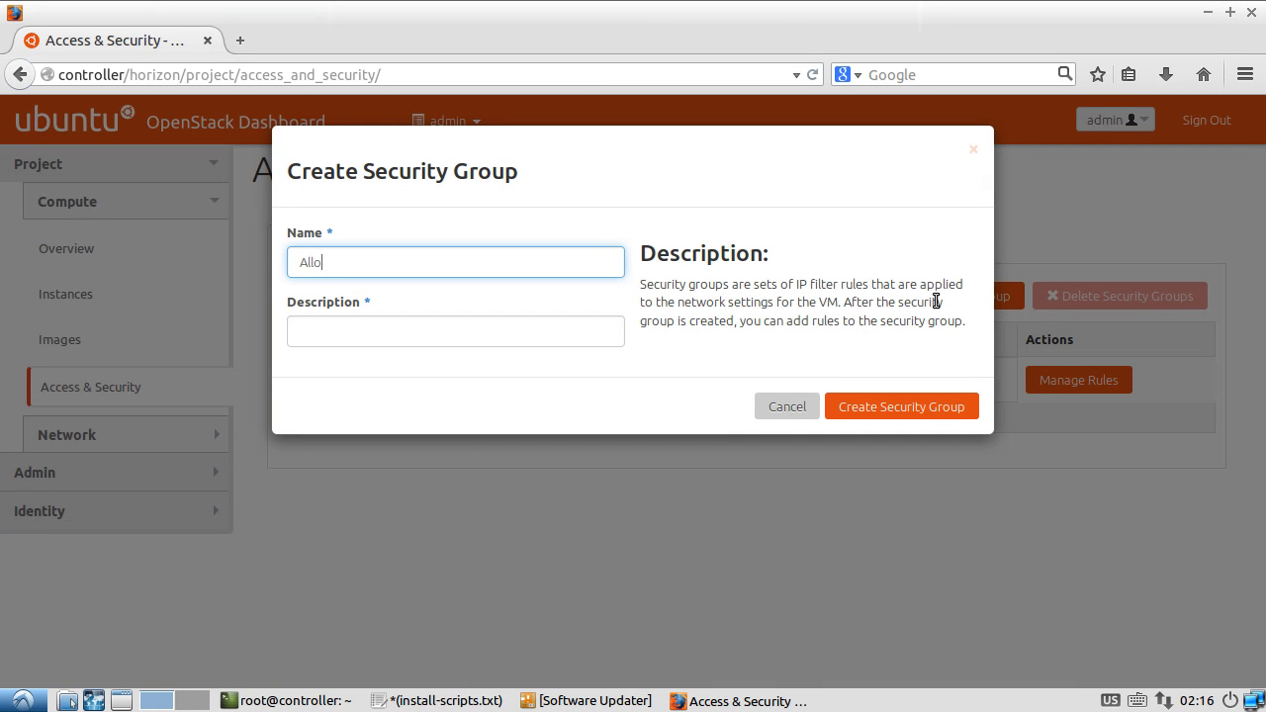
{"action": "left_click", "coordinate": [455, 331]}
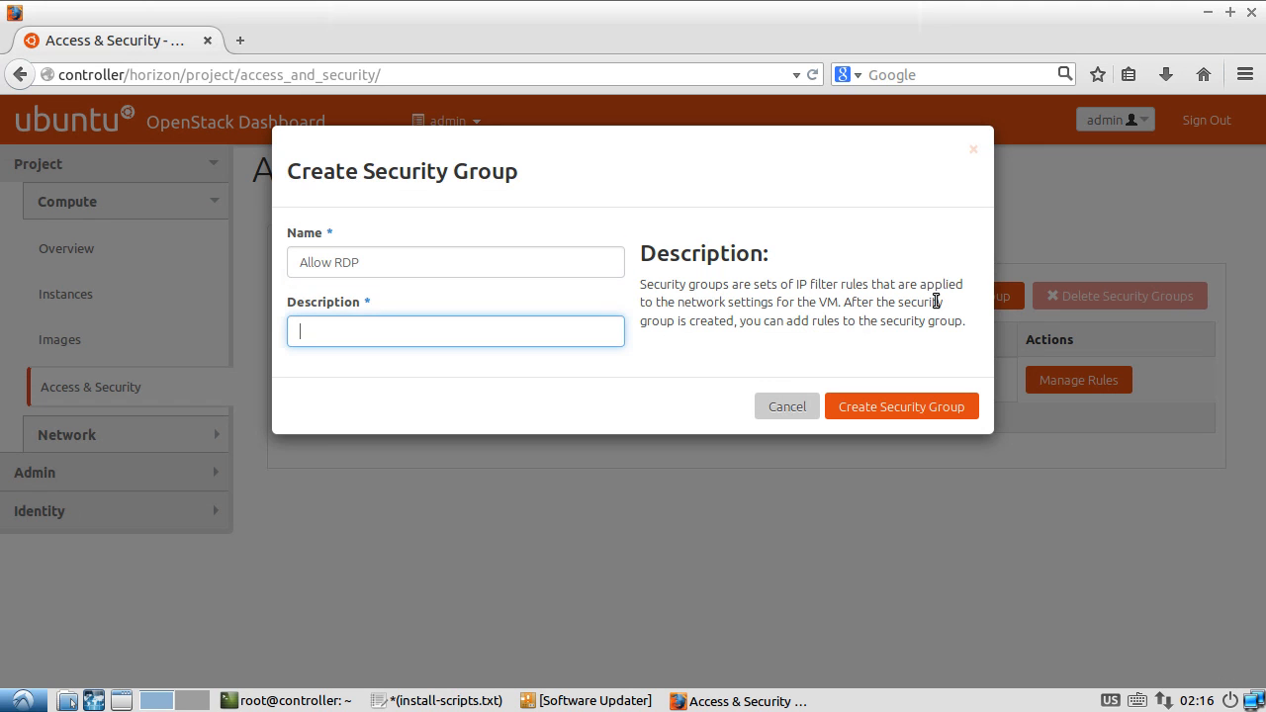
{"action": "type", "text": "Allows"}
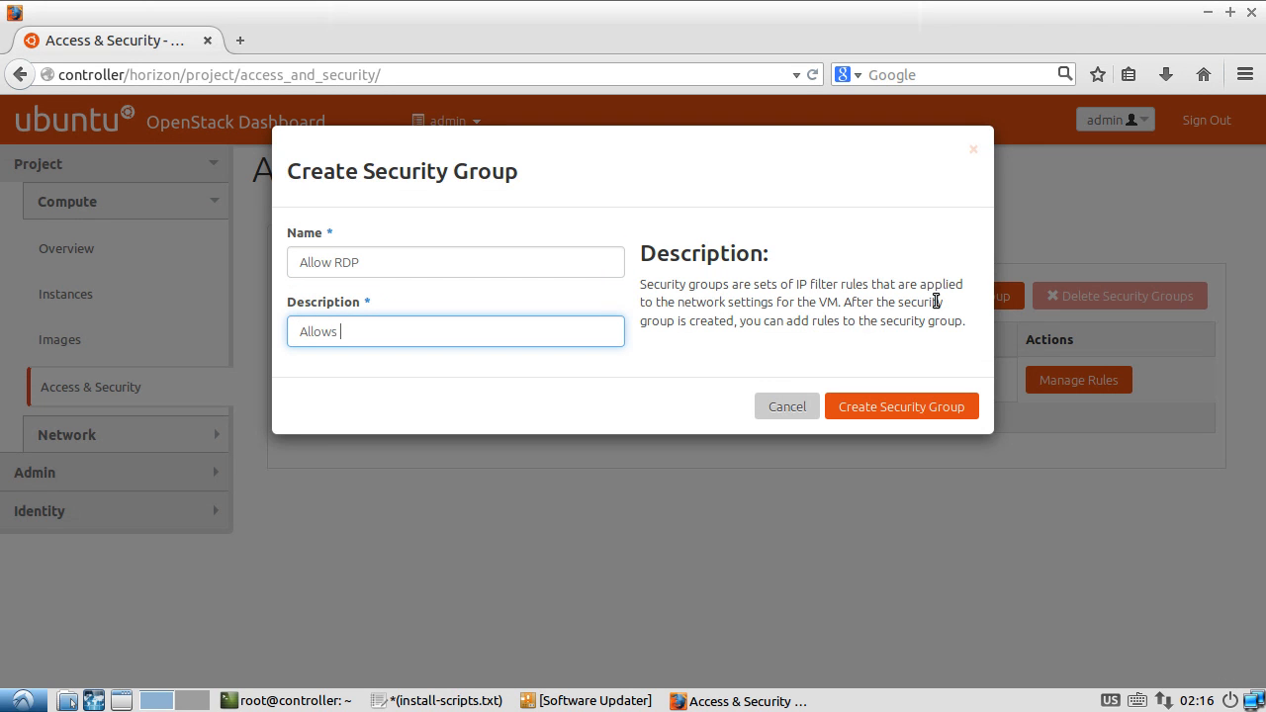
{"action": "type", "text": "Traffic in on"}
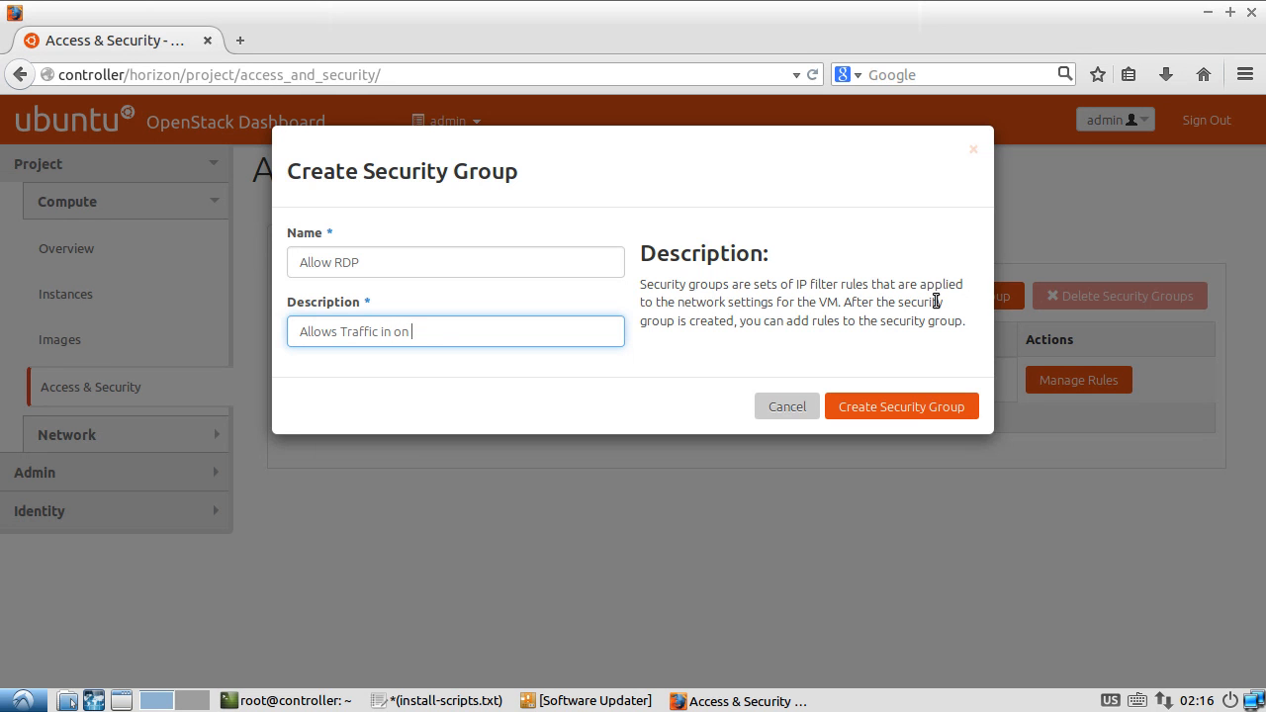
{"action": "type", "text": "3389"}
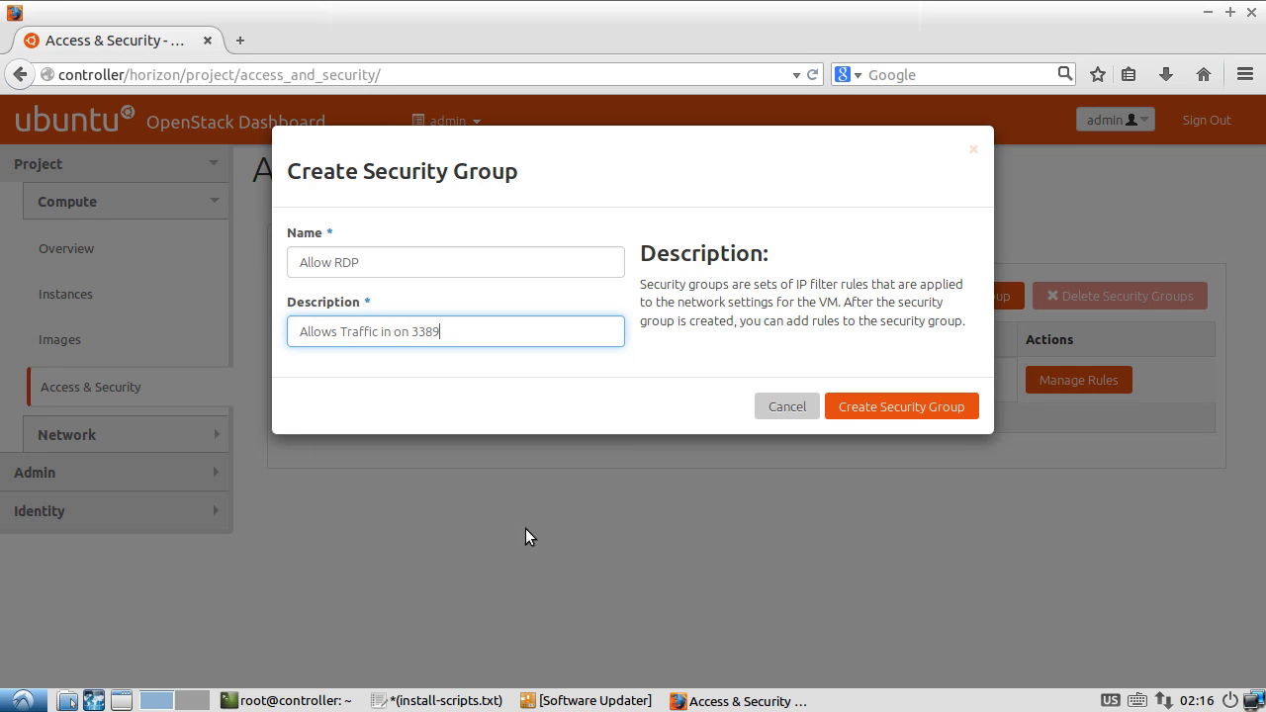
{"action": "left_click", "coordinate": [902, 405]}
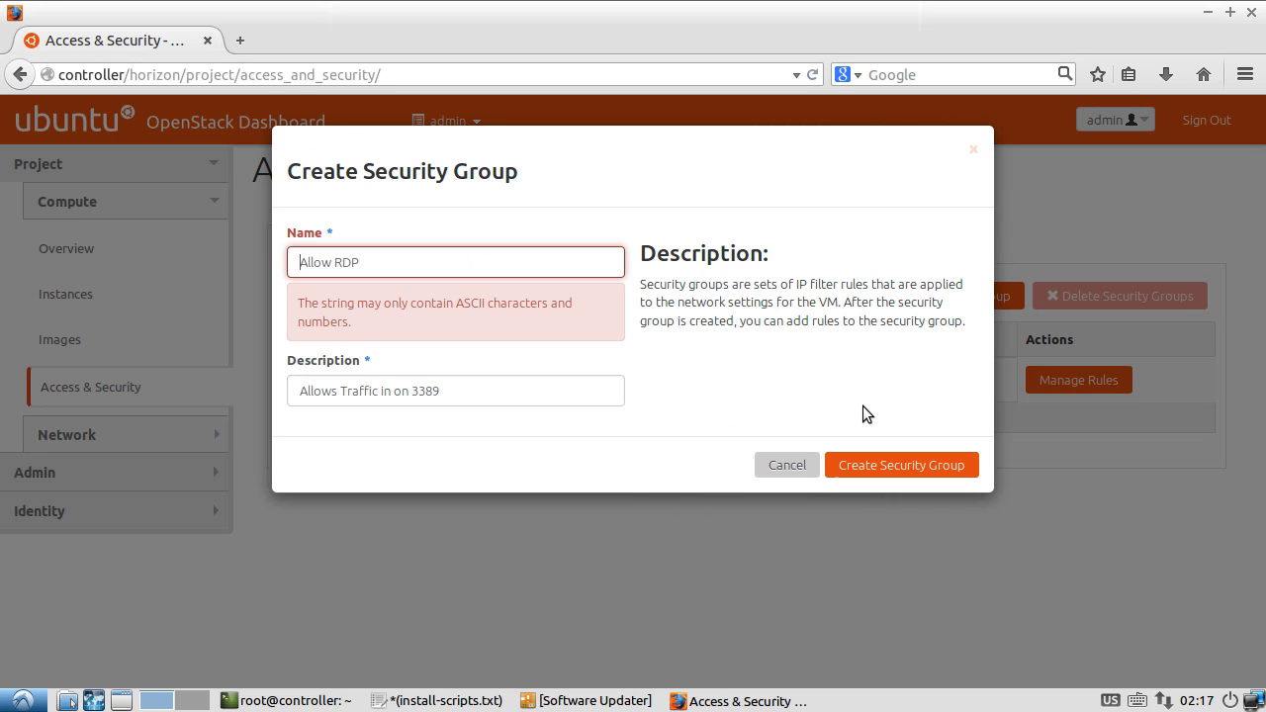
{"action": "mouse_move", "coordinate": [370, 321]}
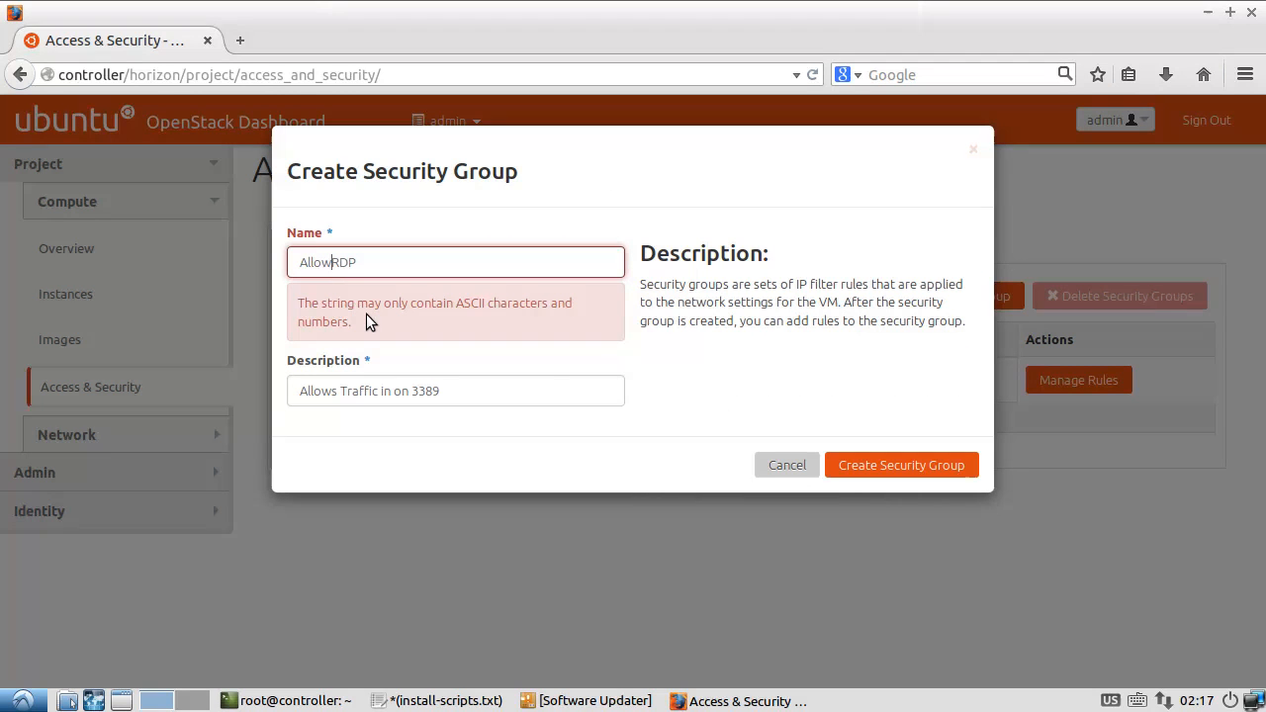
{"action": "left_click", "coordinate": [902, 465]}
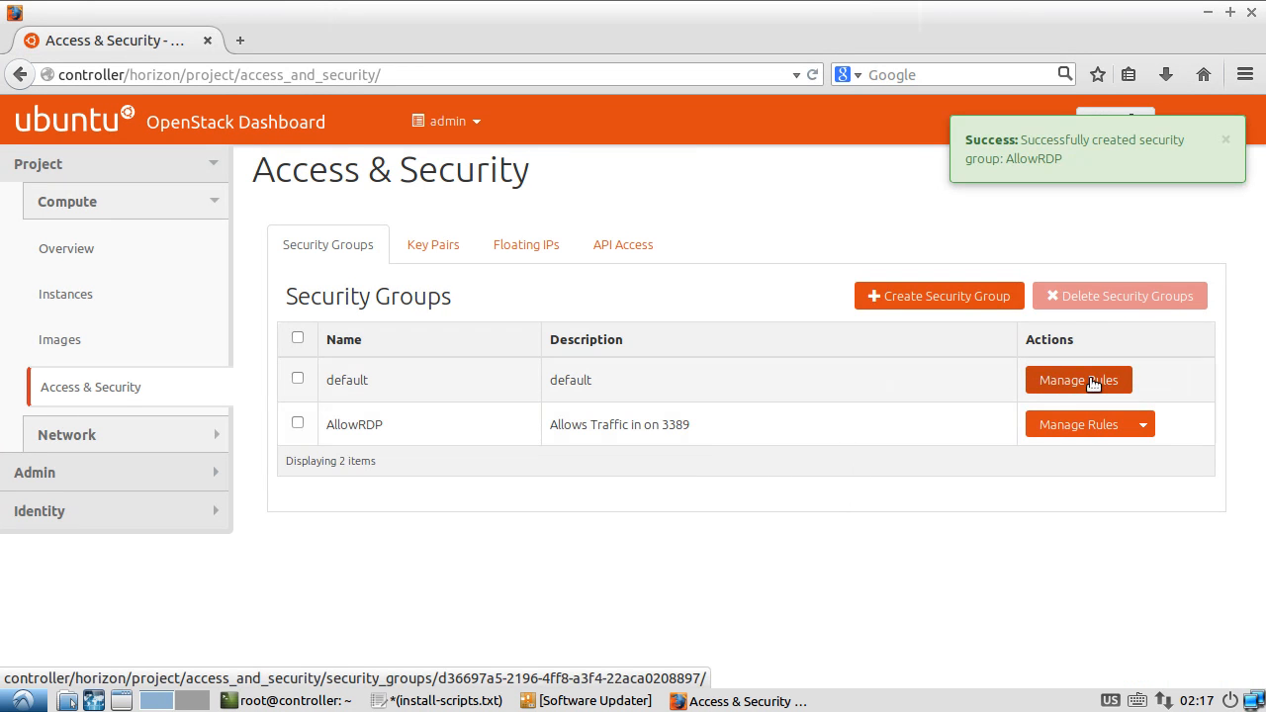
Add an ingress Custom TCP rule on port 3389 from 0.0.0.0/0 to AllowRDP, then return to the groups list
{"action": "left_click", "coordinate": [1078, 423]}
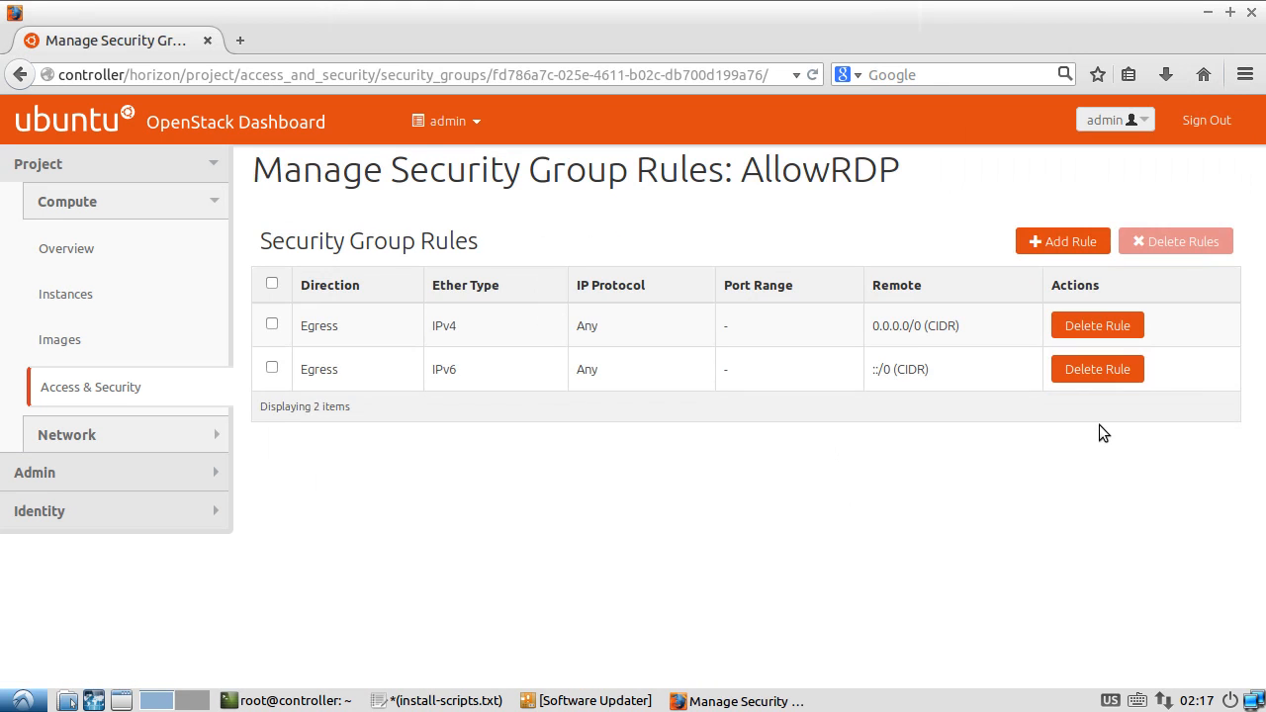
{"action": "mouse_move", "coordinate": [805, 364]}
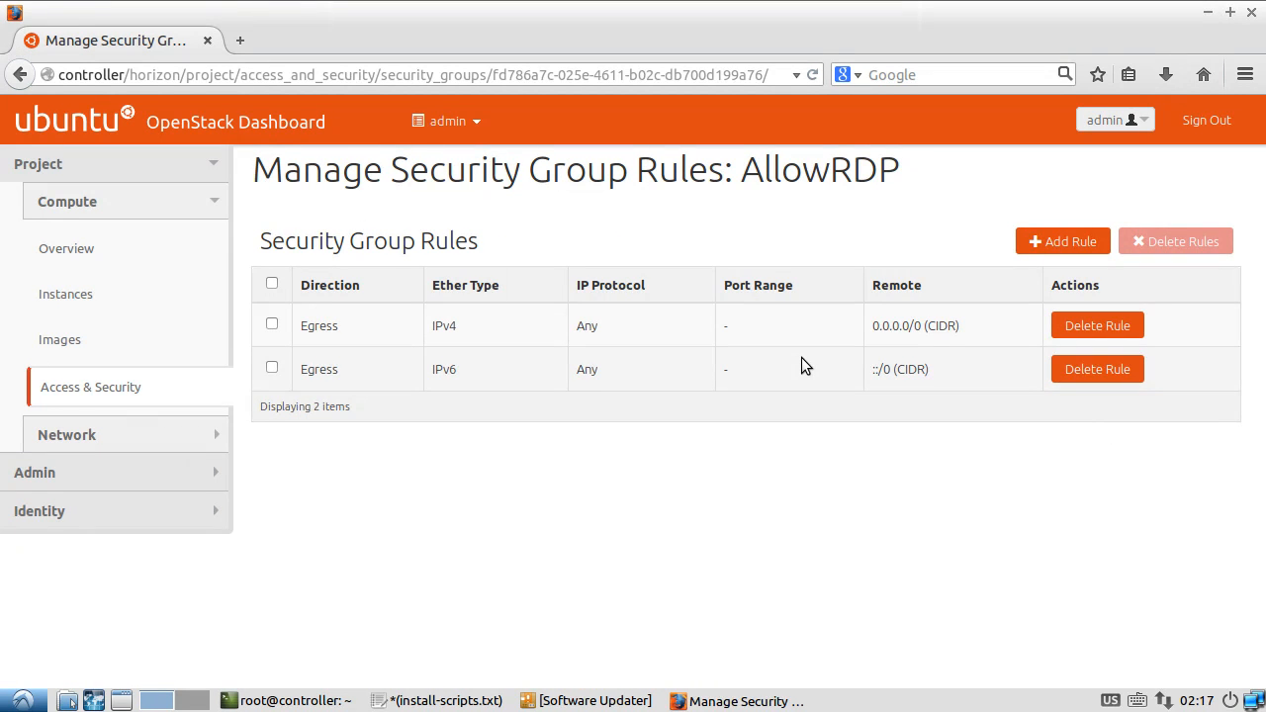
{"action": "left_click", "coordinate": [1063, 242]}
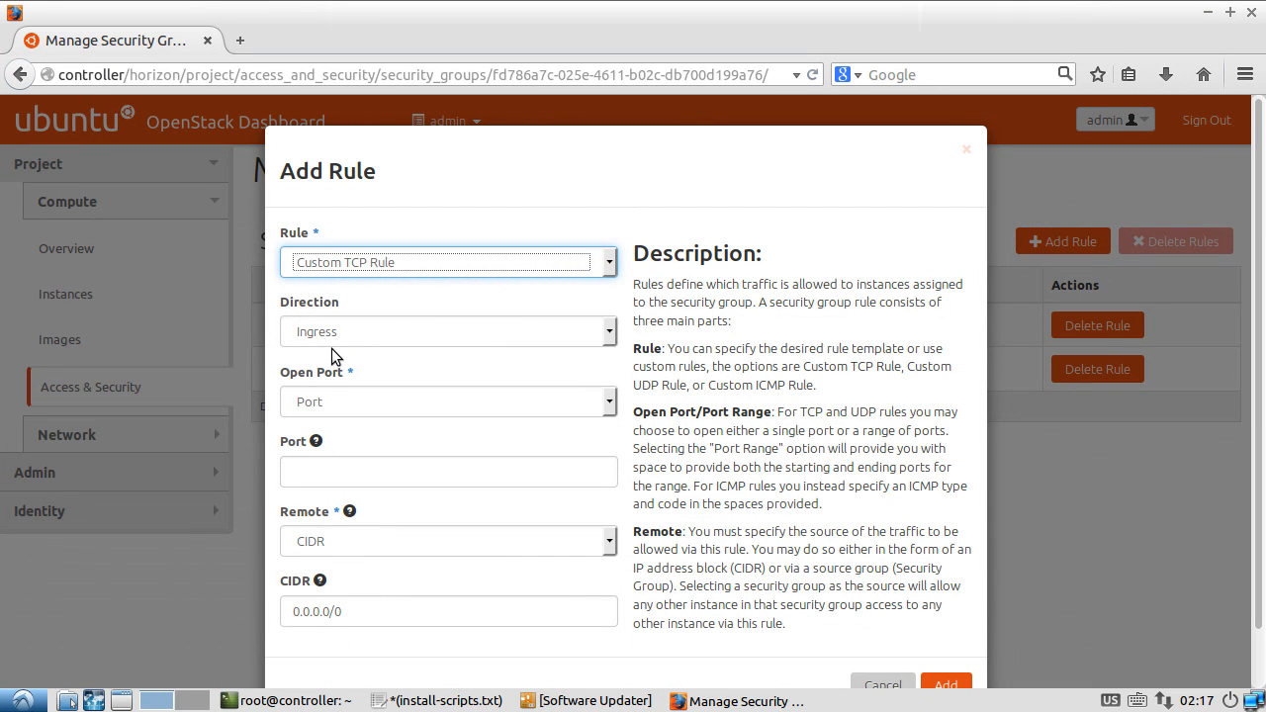
{"action": "left_click", "coordinate": [447, 471]}
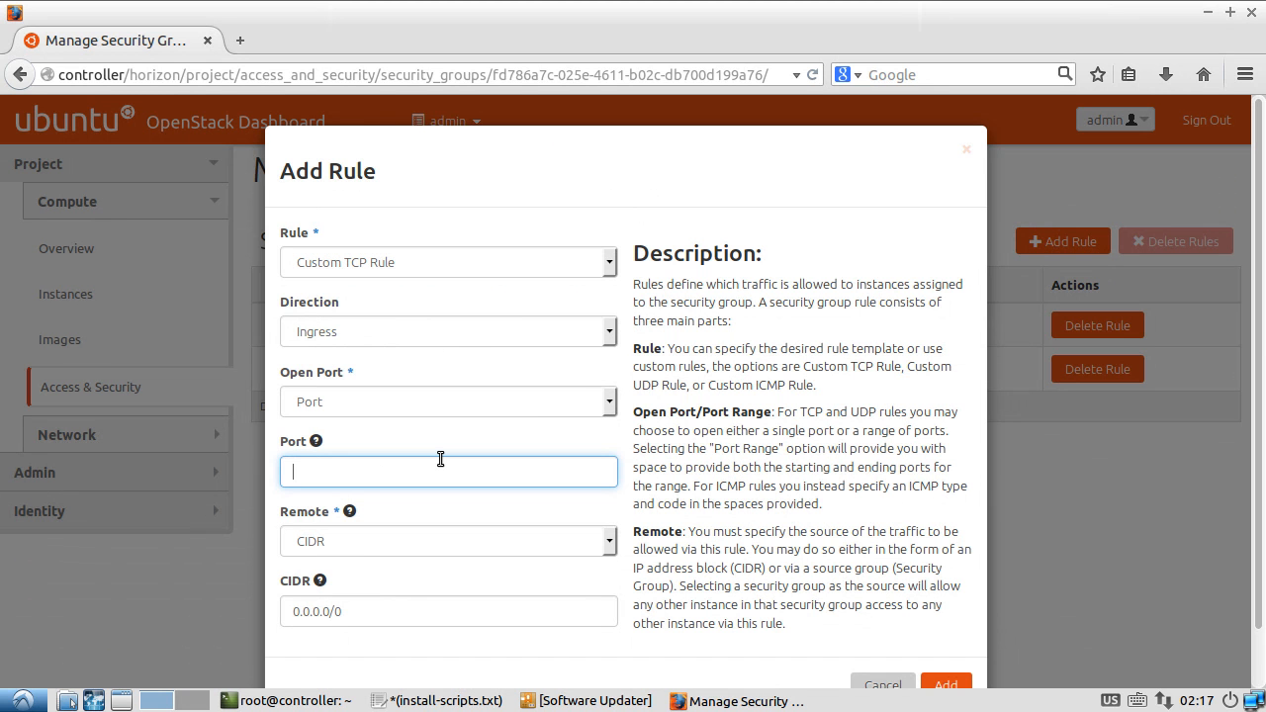
{"action": "type", "text": "339"}
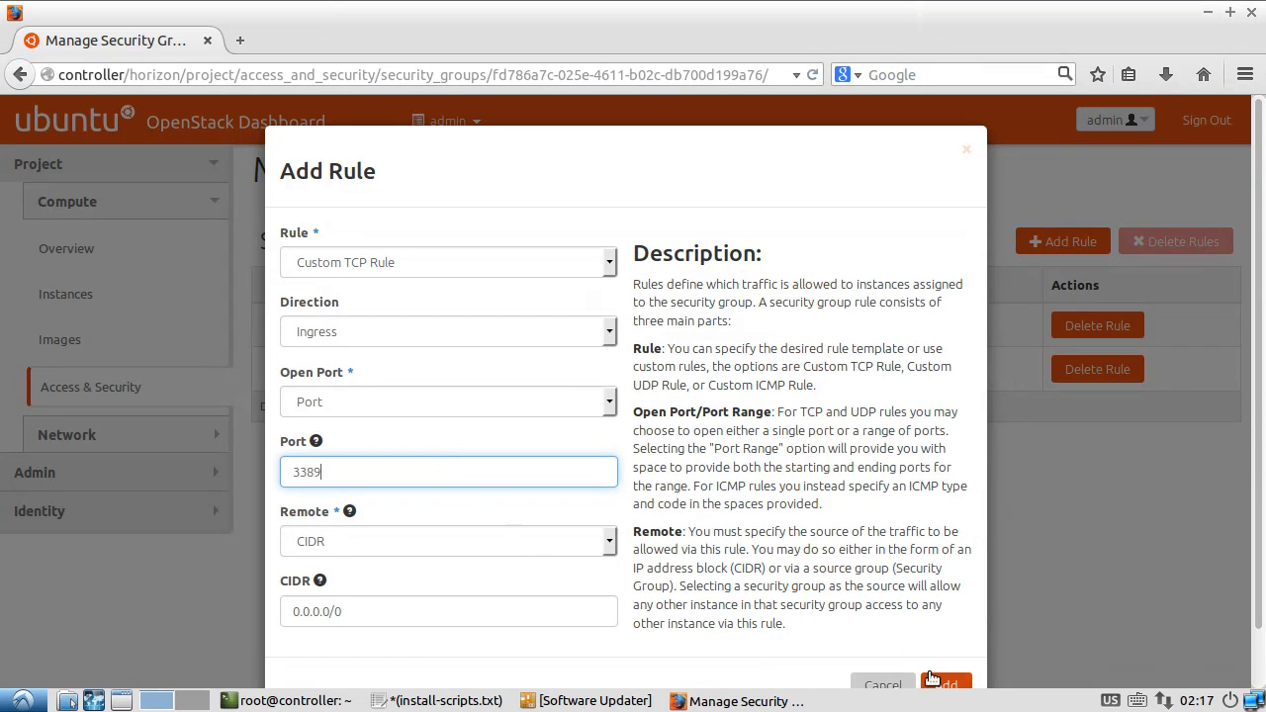
{"action": "left_click", "coordinate": [953, 682]}
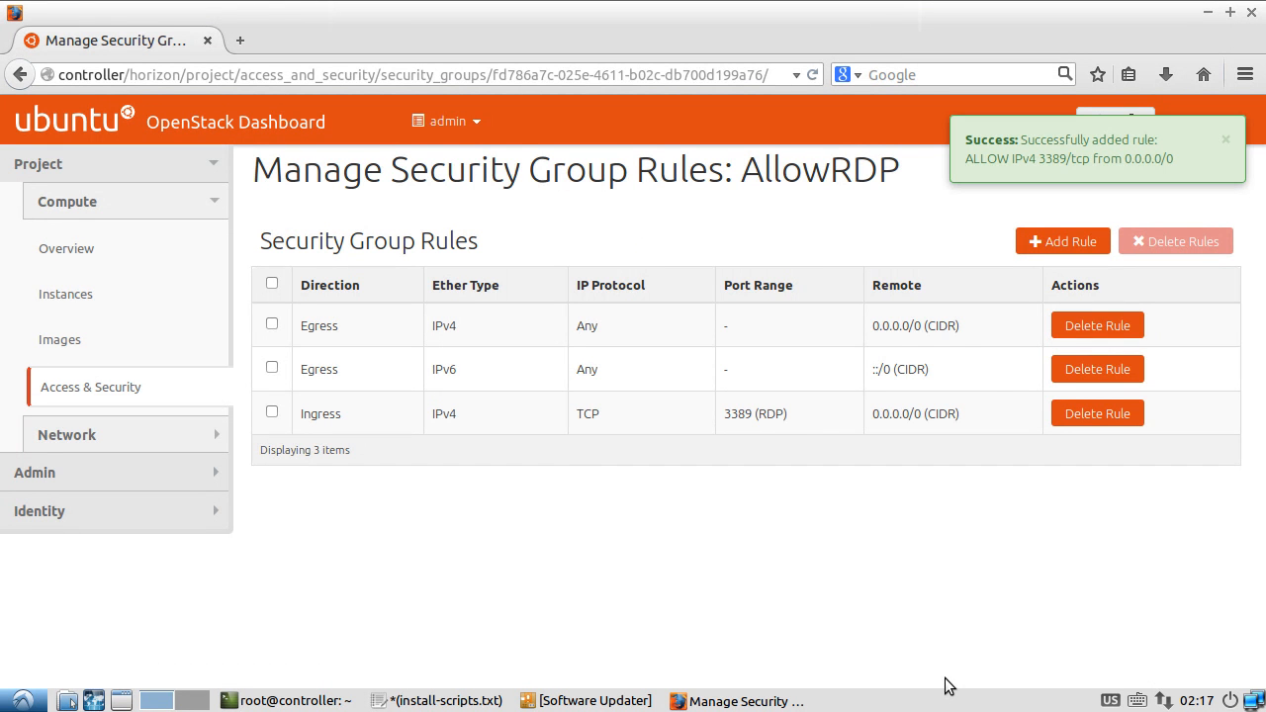
{"action": "mouse_move", "coordinate": [948, 342]}
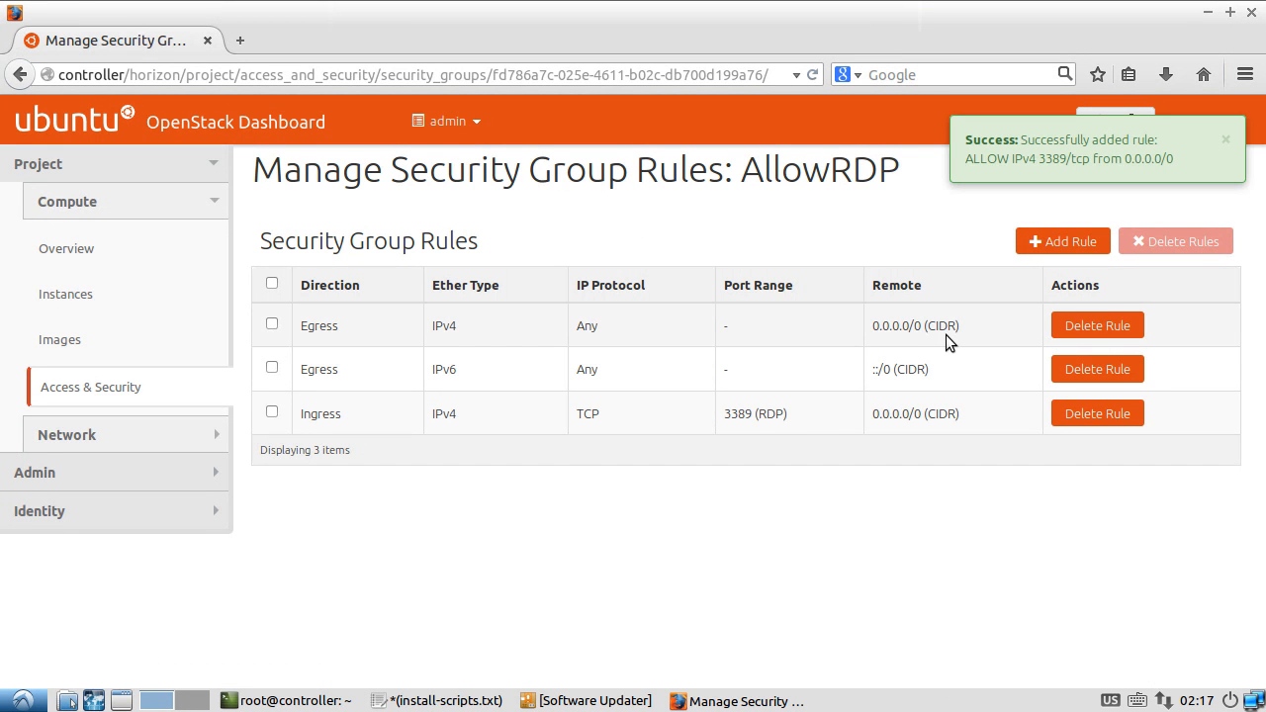
{"action": "left_click", "coordinate": [91, 386]}
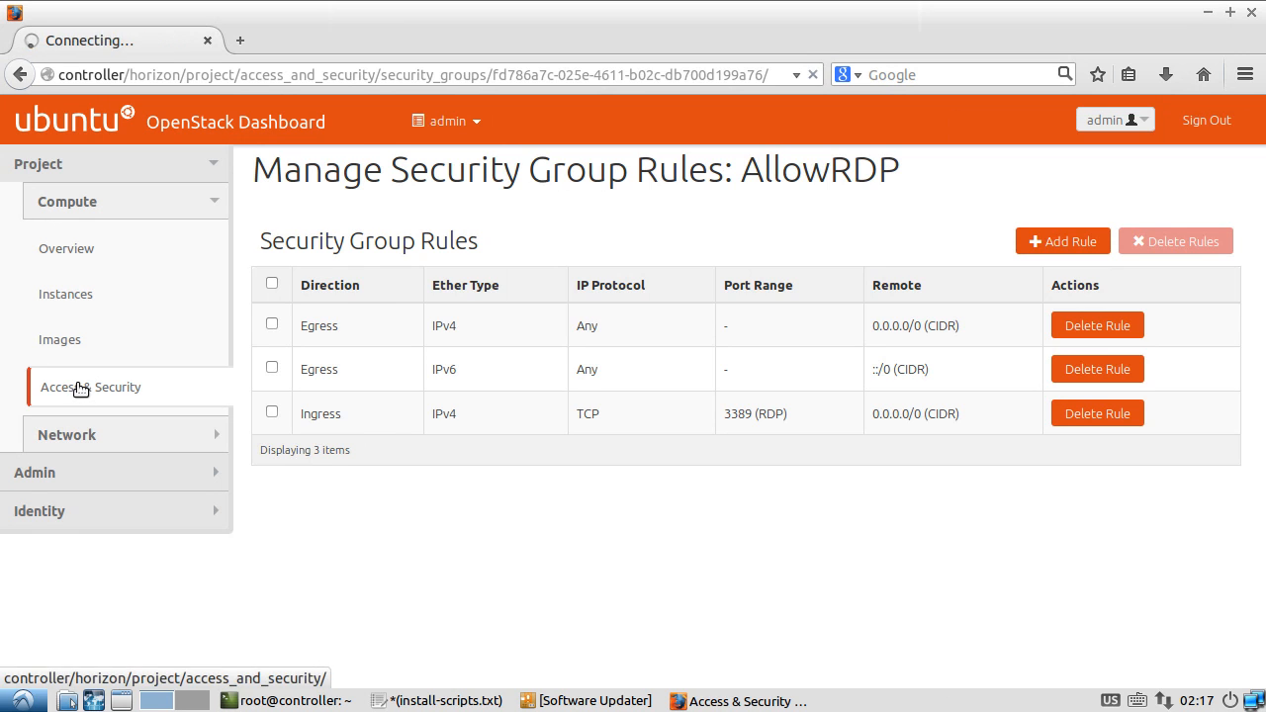